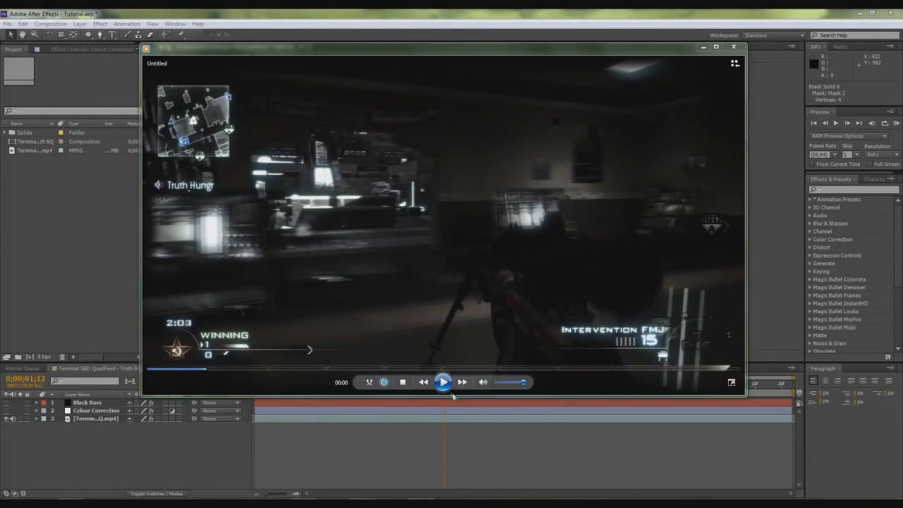
# Play and pause the finished scope-effect preview, then close the player to return to After Effects.
pyautogui.click(443, 381)
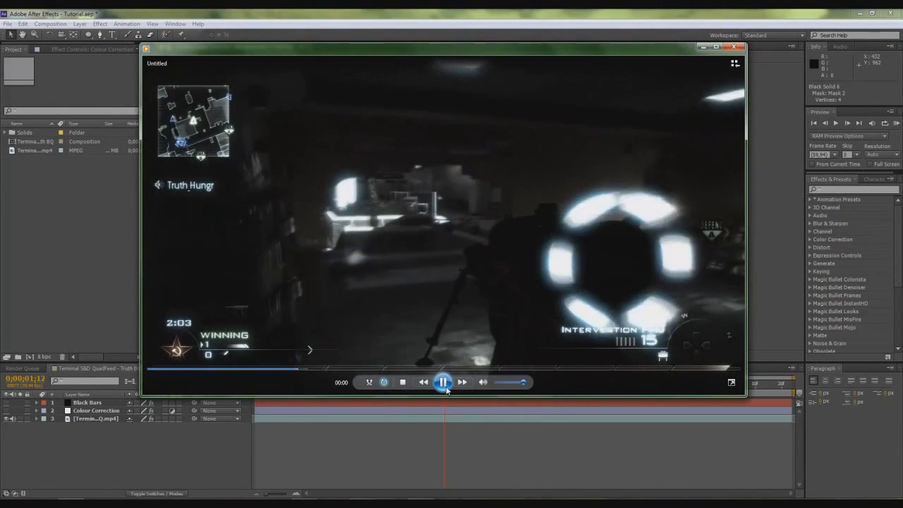
pyautogui.click(442, 381)
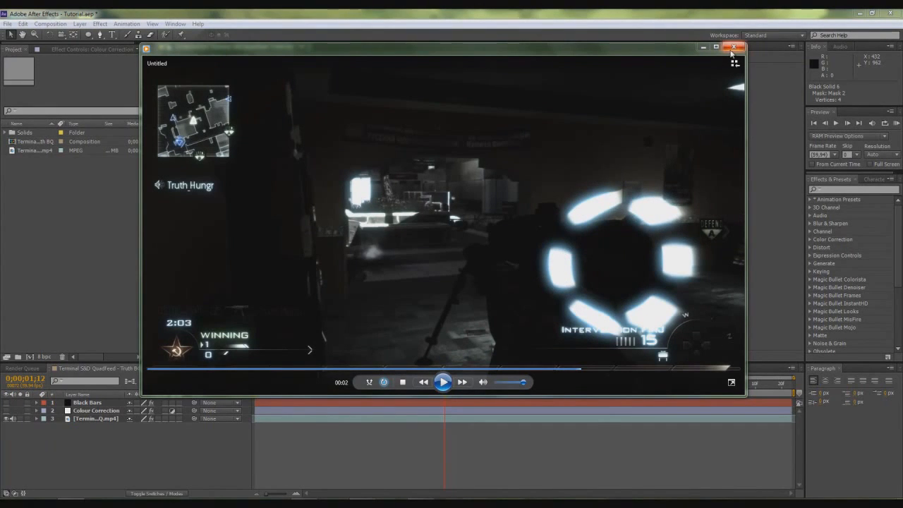
pyautogui.click(736, 48)
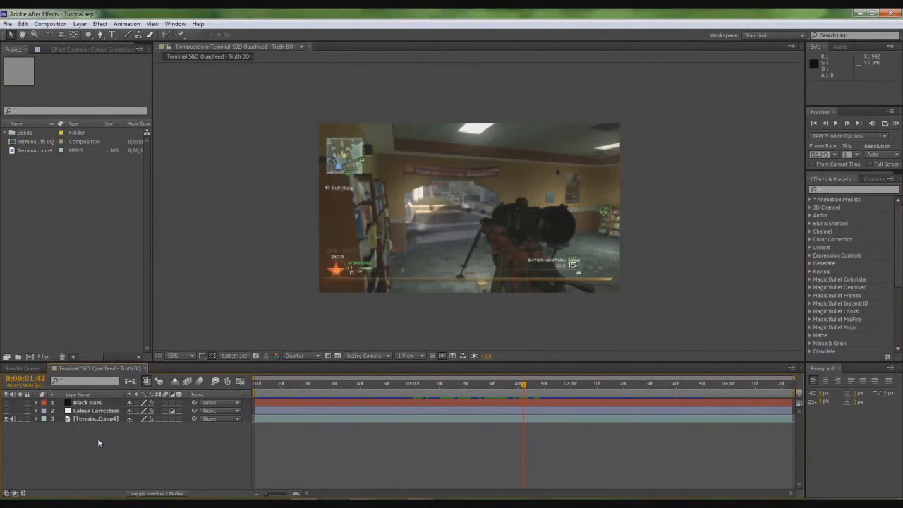
# Create a new composition named 'Shine Rings Tutorial' and confirm its settings.
pyautogui.click(50, 22)
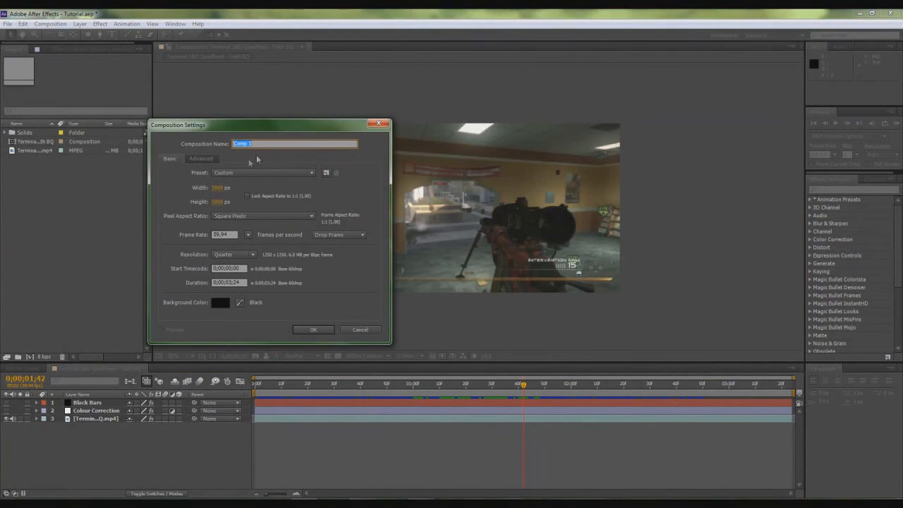
pyautogui.write('Shine Rings')
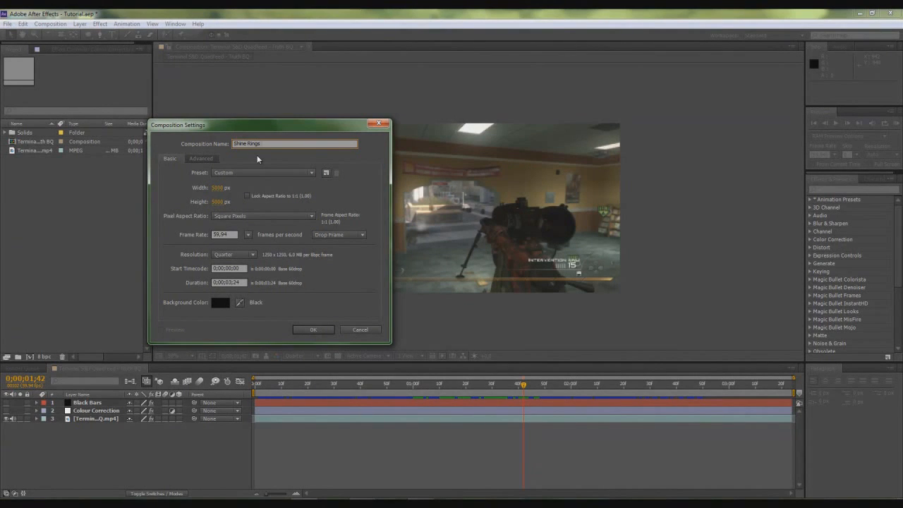
pyautogui.write('Tutorial')
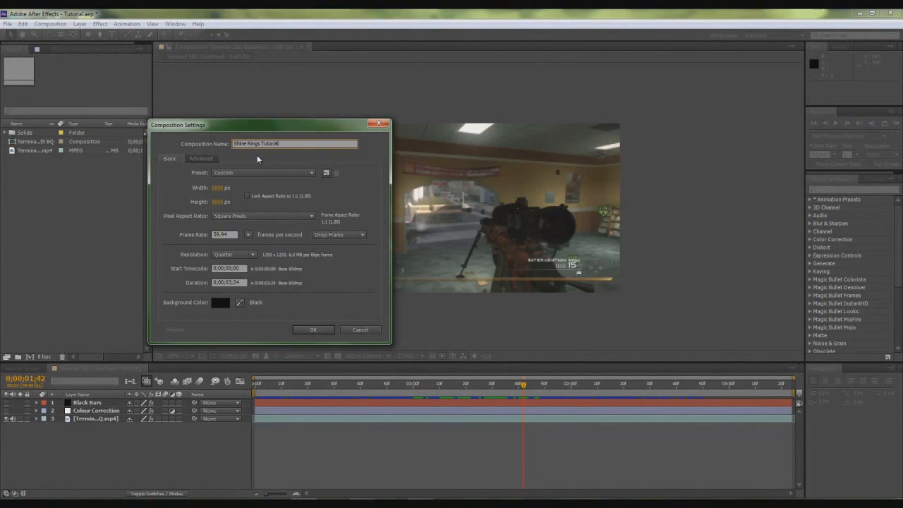
pyautogui.click(313, 330)
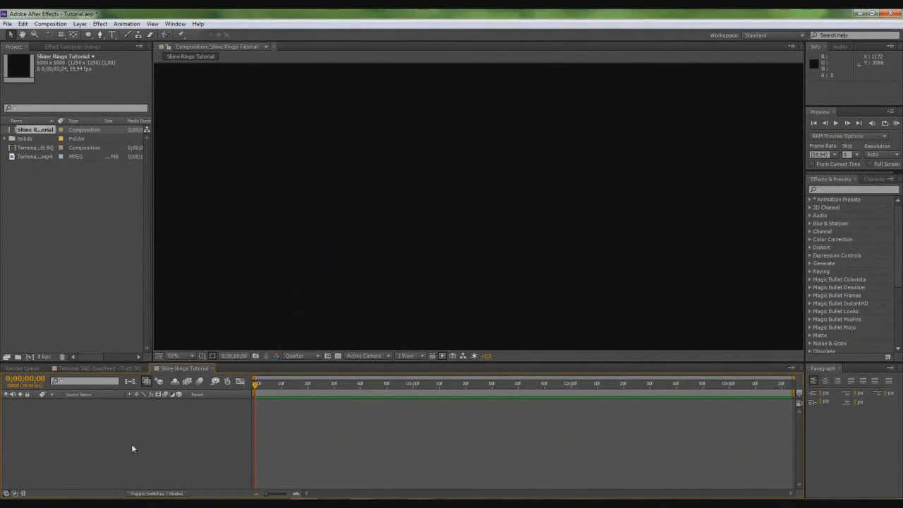
# Add a new solid layer with default settings as the composition's first layer.
pyautogui.click(79, 23)
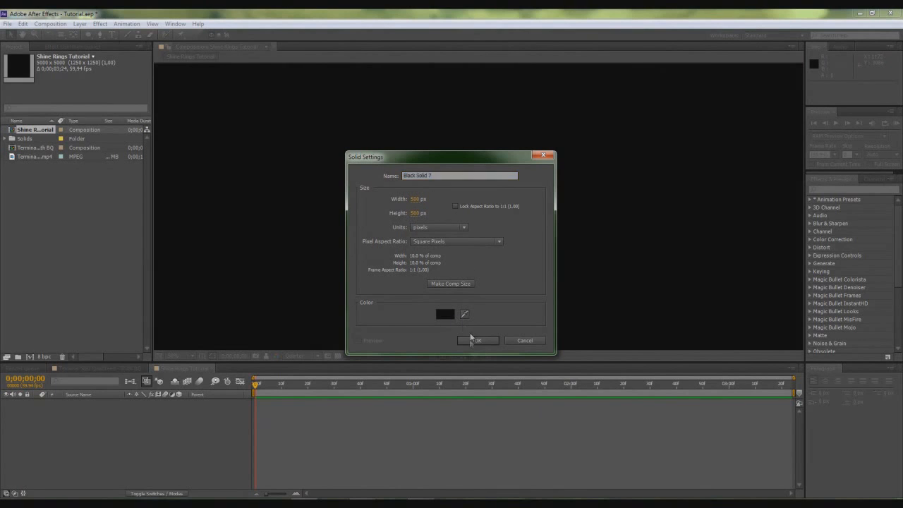
pyautogui.click(477, 340)
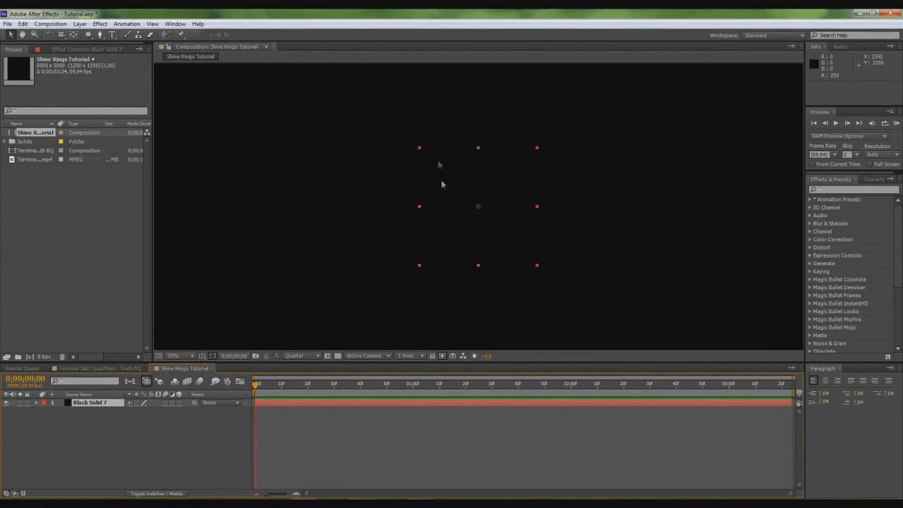
pyautogui.moveTo(346, 169)
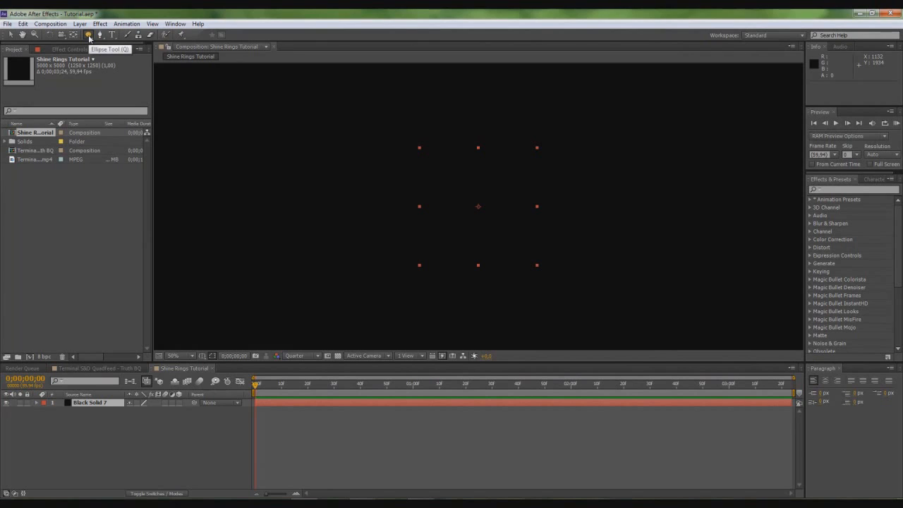
# Draw a centred circular mask on the solid and apply a Fill effect coloured blue.
pyautogui.moveTo(420, 148); pyautogui.dragTo(536, 265)
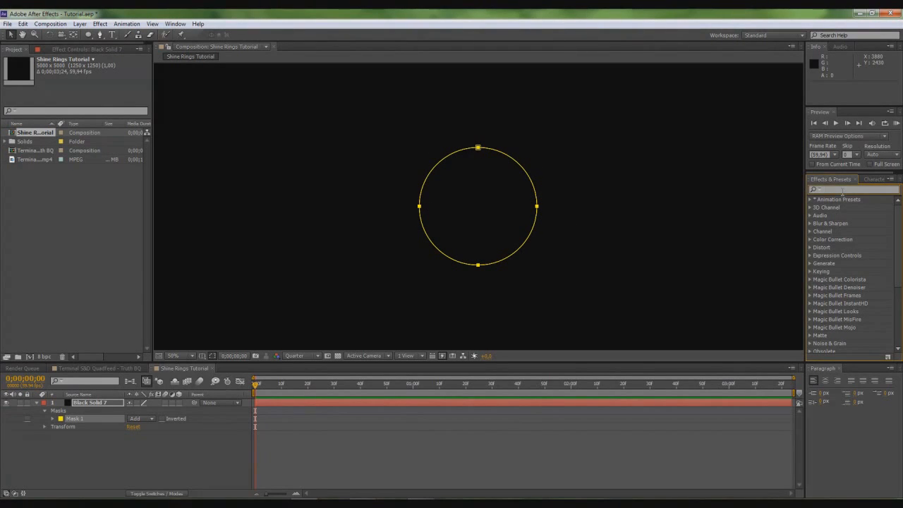
pyautogui.write('Fill')
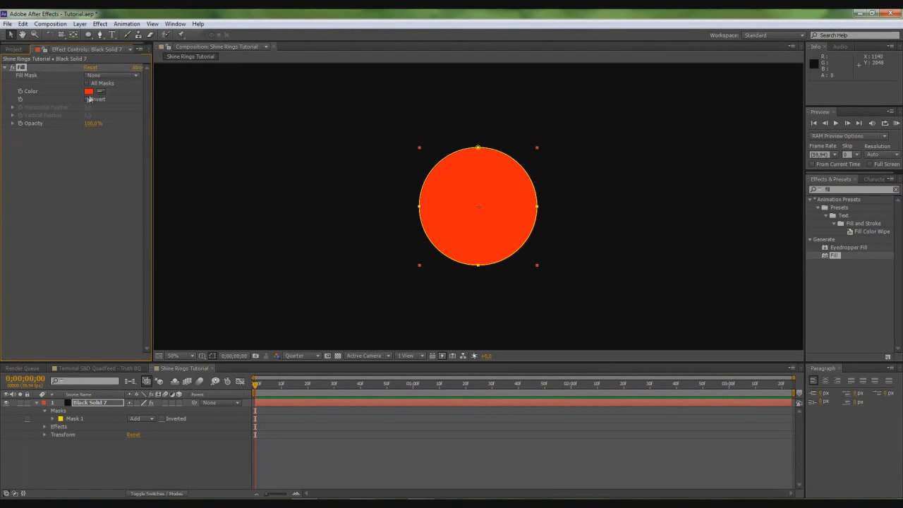
pyautogui.click(89, 90)
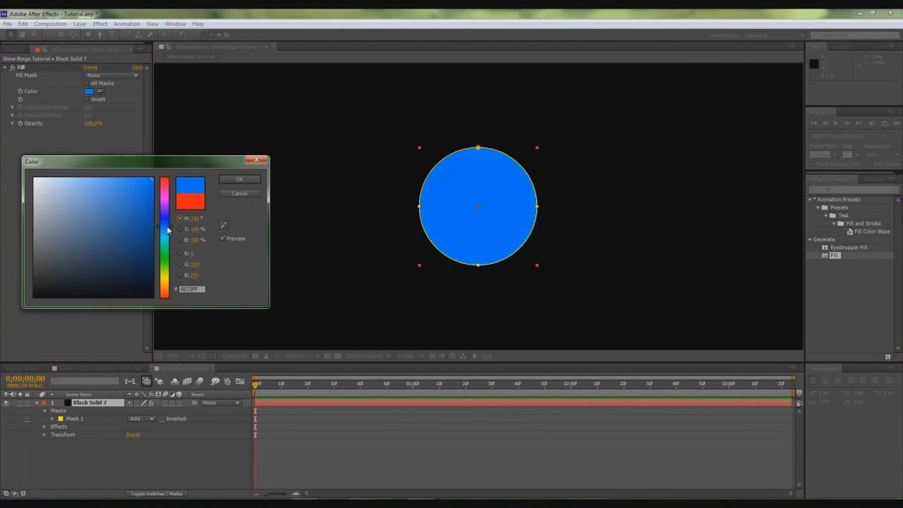
pyautogui.click(238, 178)
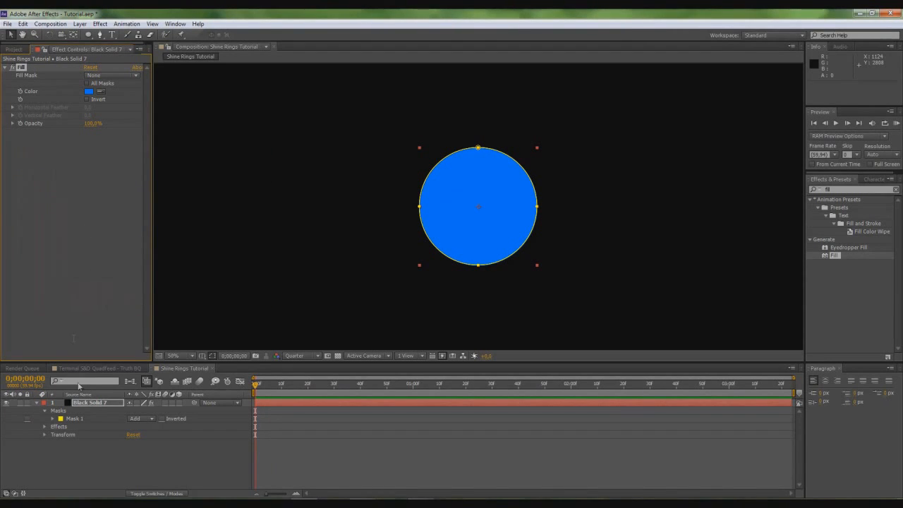
pyautogui.moveTo(496, 350)
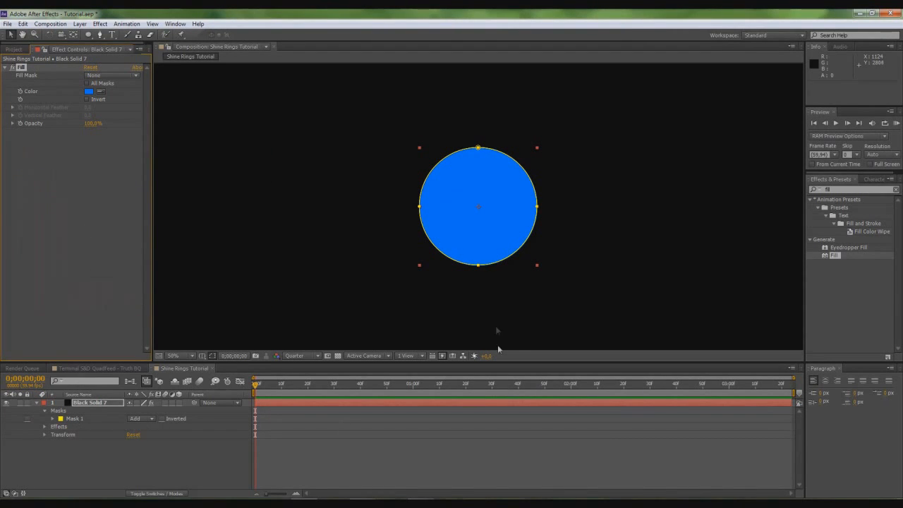
# Duplicate the circle mask, set Mask 2 to Subtract and reduce its expansion to hollow the disc into a ring.
pyautogui.click(75, 418)
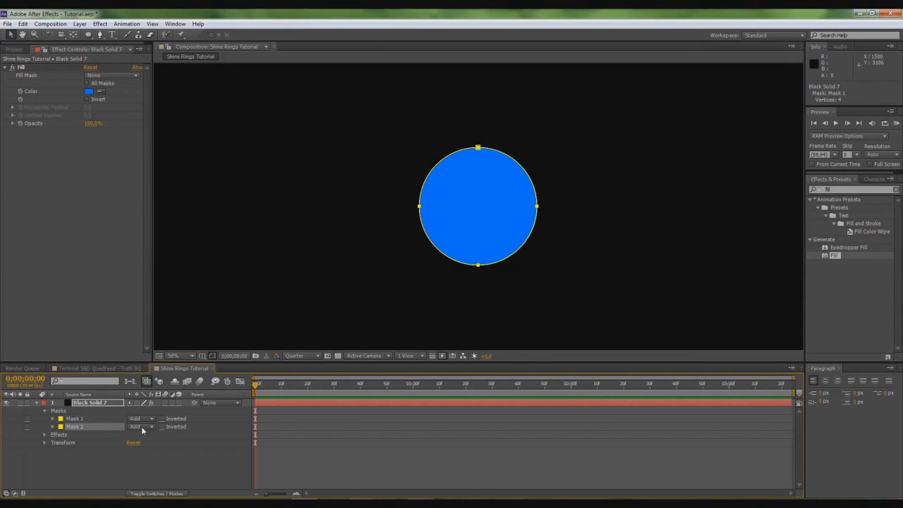
pyautogui.click(141, 426)
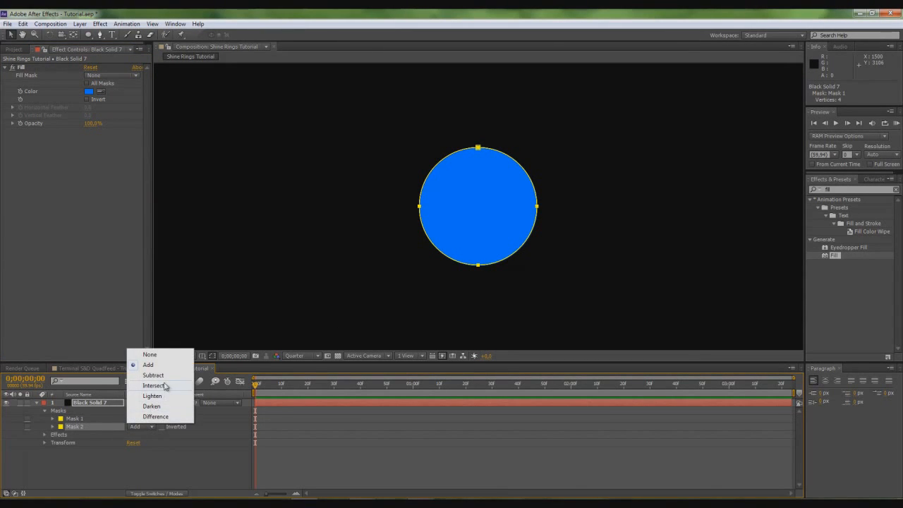
pyautogui.click(153, 375)
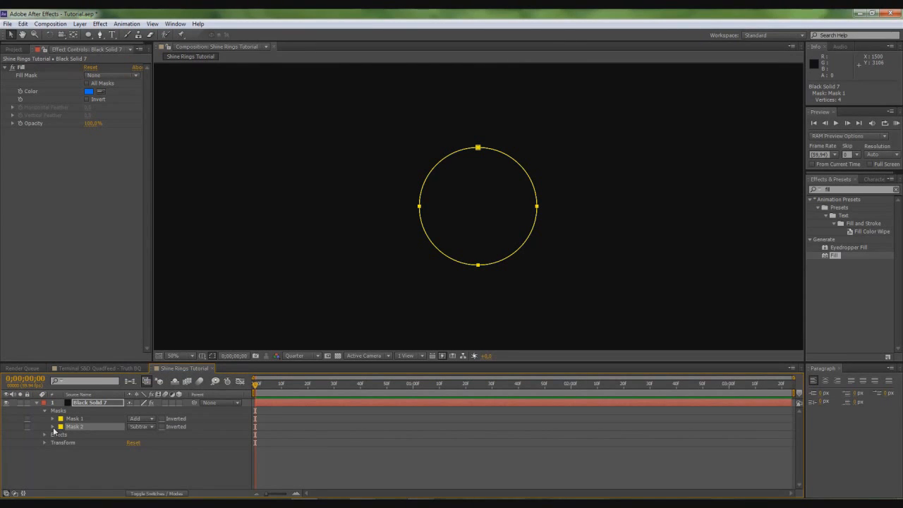
pyautogui.click(52, 426)
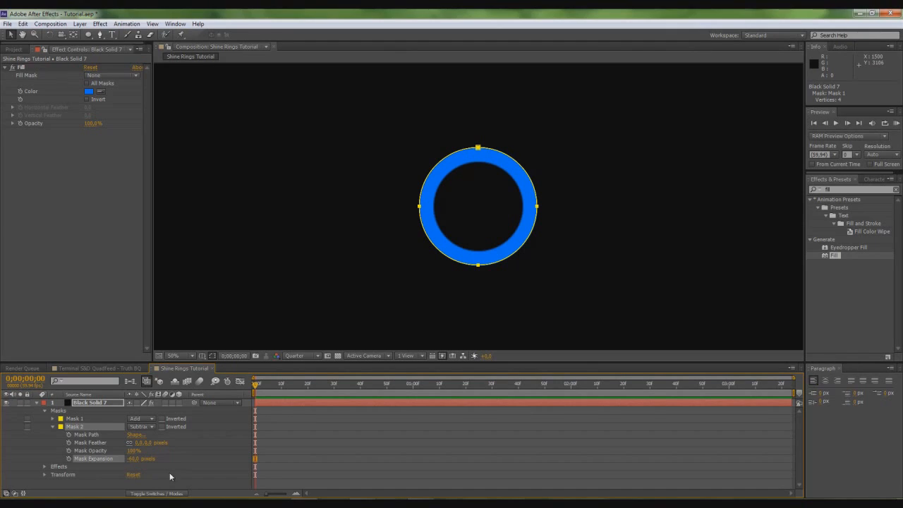
pyautogui.click(52, 426)
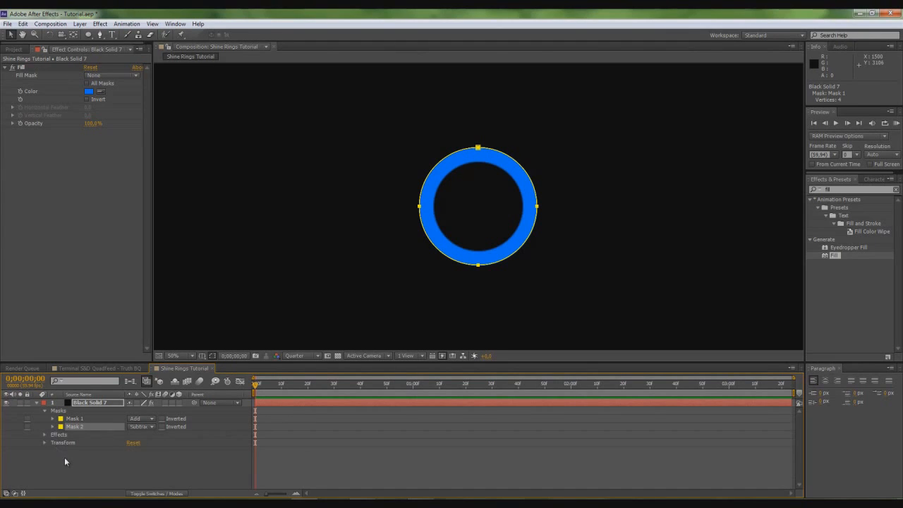
pyautogui.moveTo(92, 468)
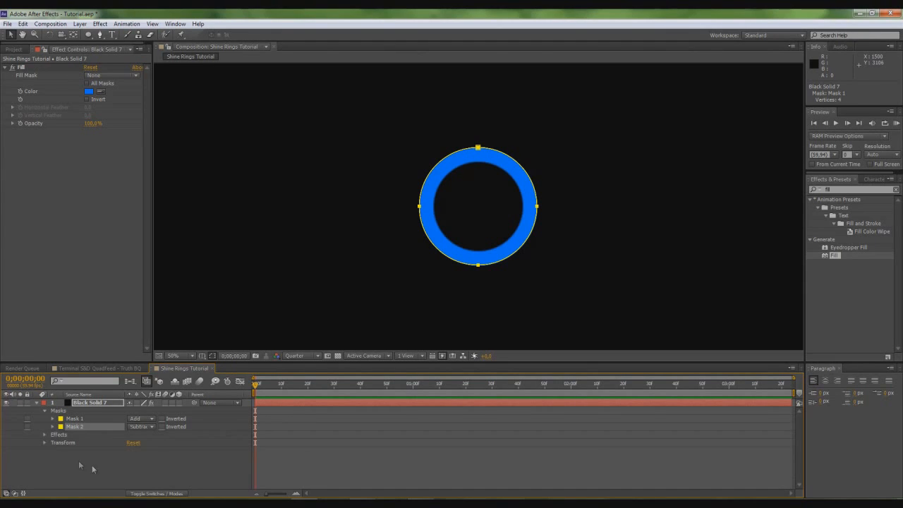
# Show the grid, set the triangle Mask 3 to Subtract and stretch its tip across the ring.
pyautogui.click(203, 356)
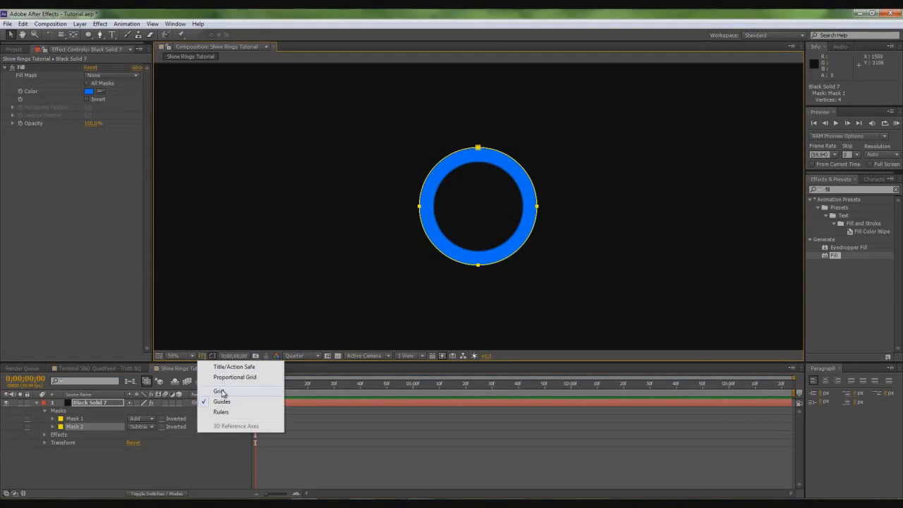
pyautogui.click(220, 391)
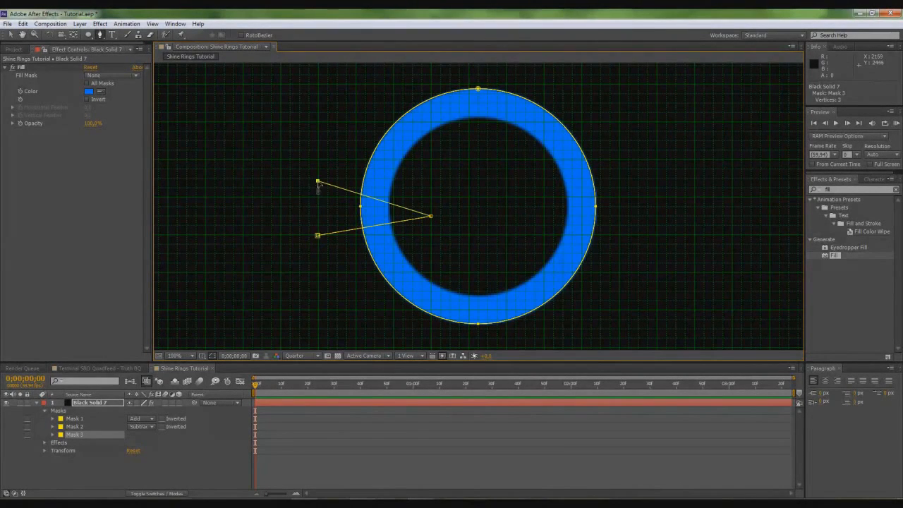
pyautogui.click(141, 434)
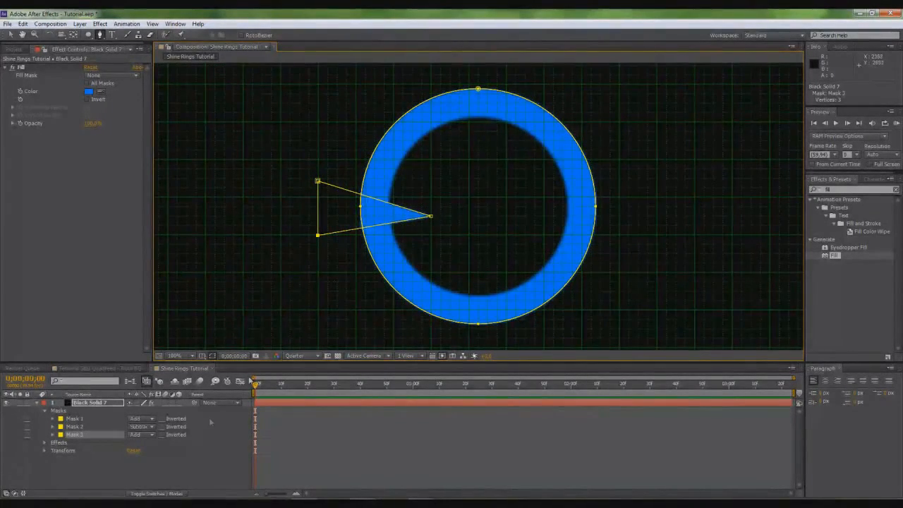
pyautogui.click(141, 435)
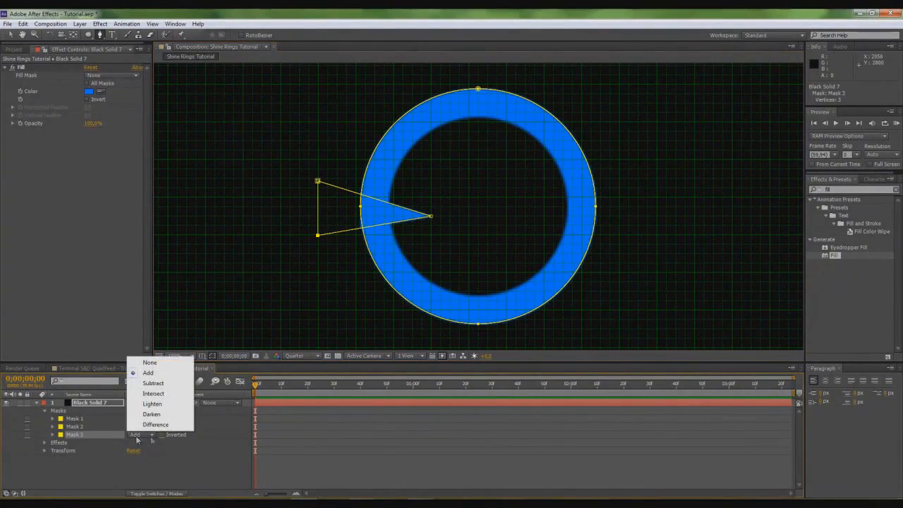
pyautogui.click(152, 384)
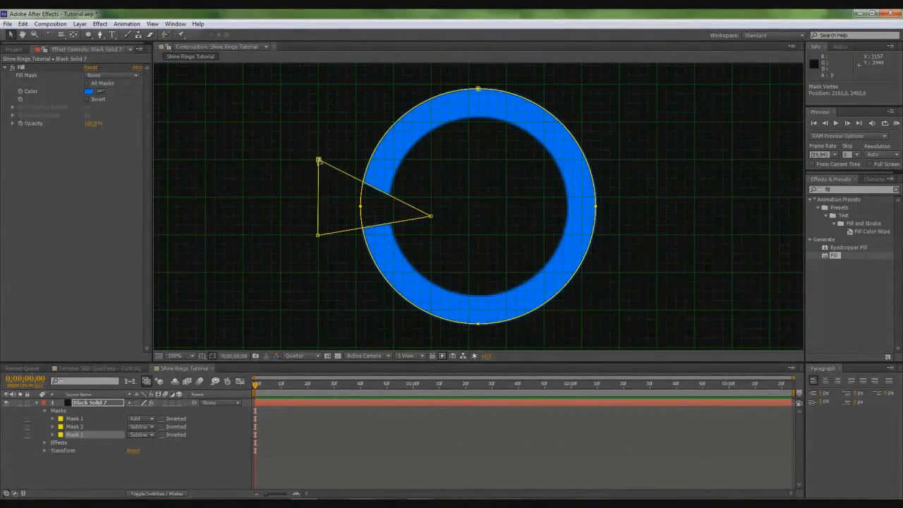
pyautogui.moveTo(430, 216); pyautogui.dragTo(450, 210)
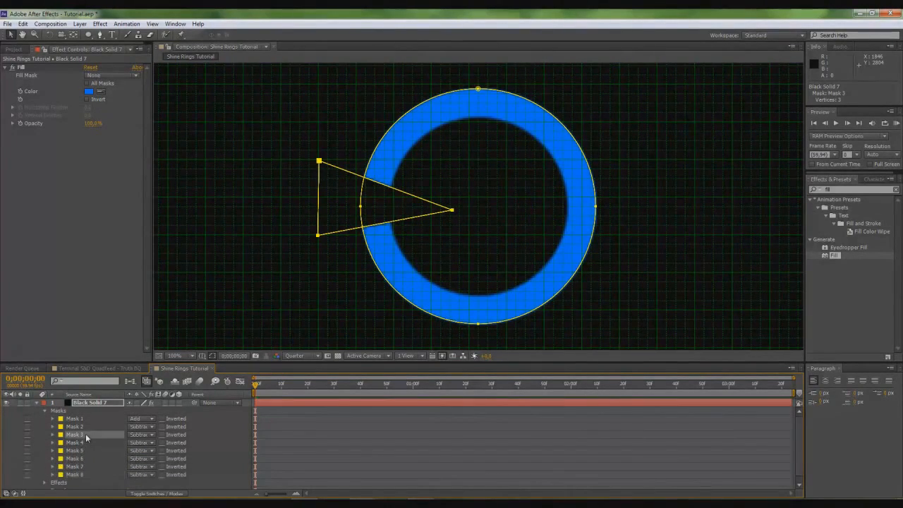
# Duplicate the triangle mask around the ring to cut it into separate segments.
pyautogui.click(73, 435)
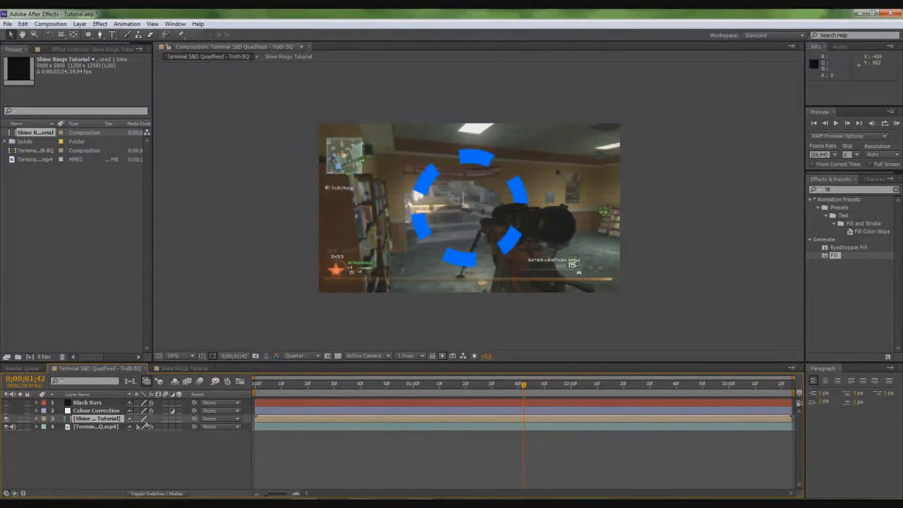
# Select the Shine Rings Tutorial layer in the gameplay composition to scale and position it.
pyautogui.click(96, 417)
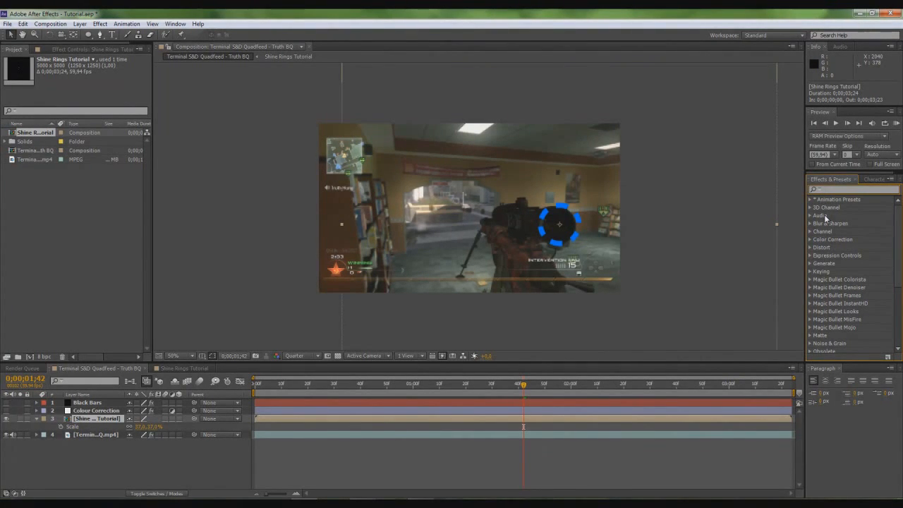
# Apply Trapcode Shine to the ring layer and adjust its Ray Length and Boost Light.
pyautogui.write('shine')
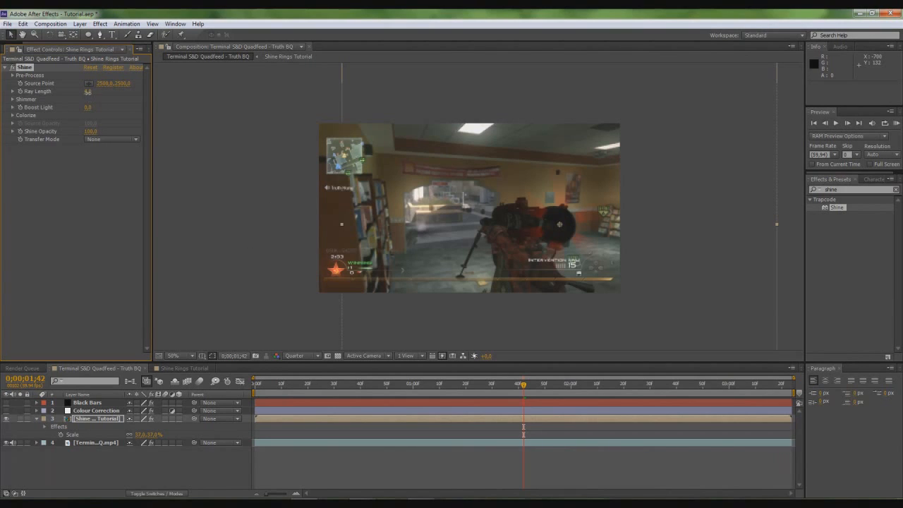
pyautogui.click(87, 90)
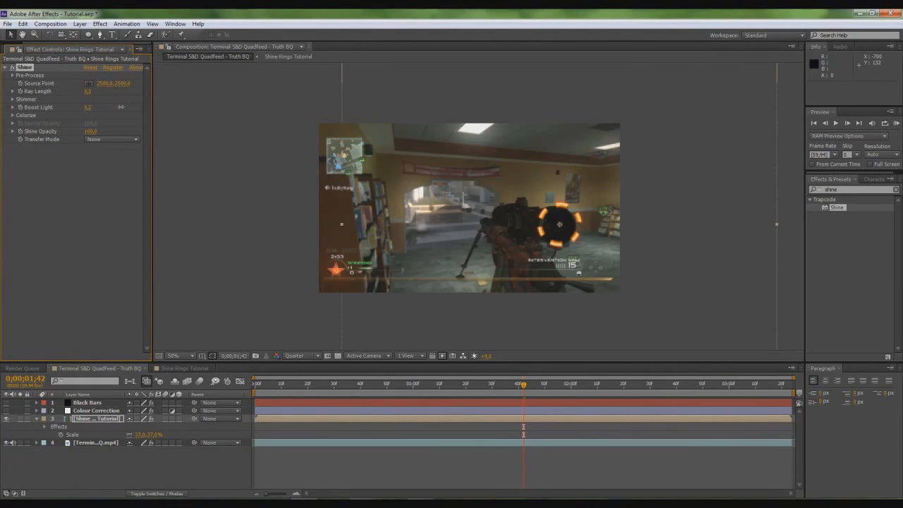
pyautogui.doubleClick(87, 108)
pyautogui.write('35')
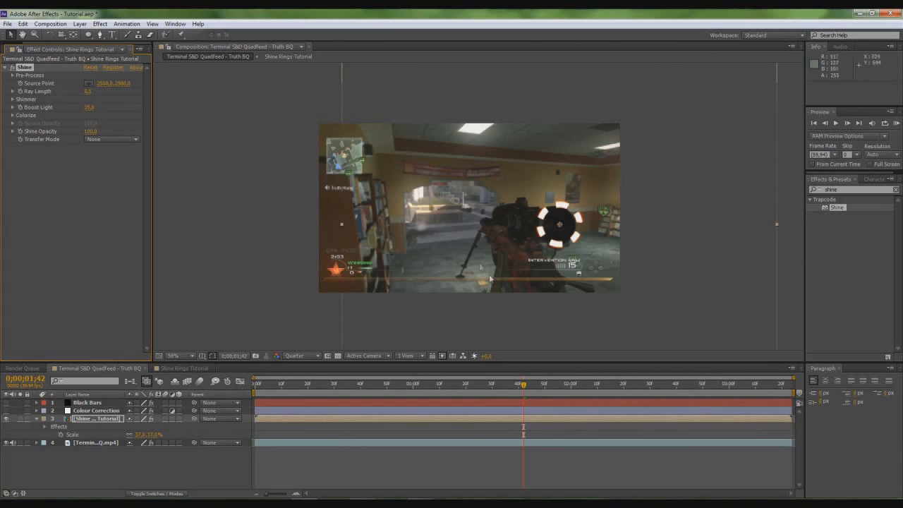
pyautogui.moveTo(133, 179)
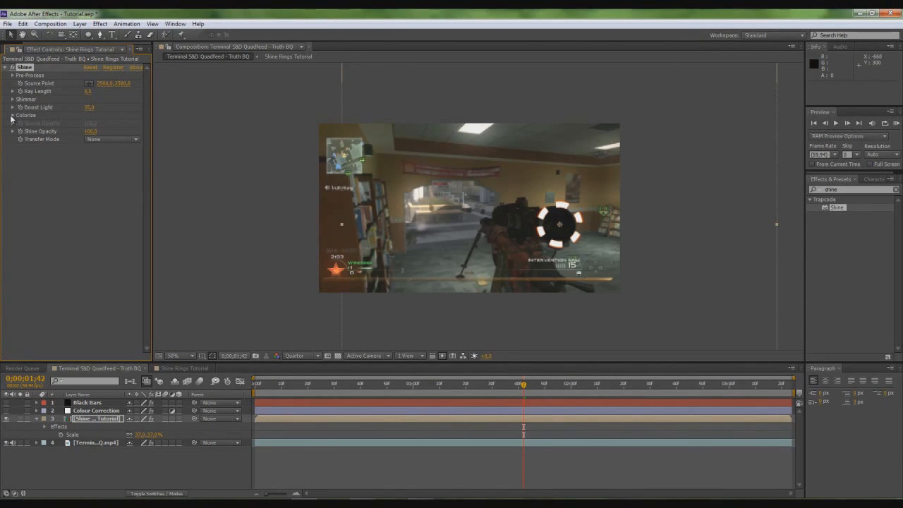
# Set Shine's Colorize to One Color with a white shine colour, then reselect the ring layer.
pyautogui.click(112, 123)
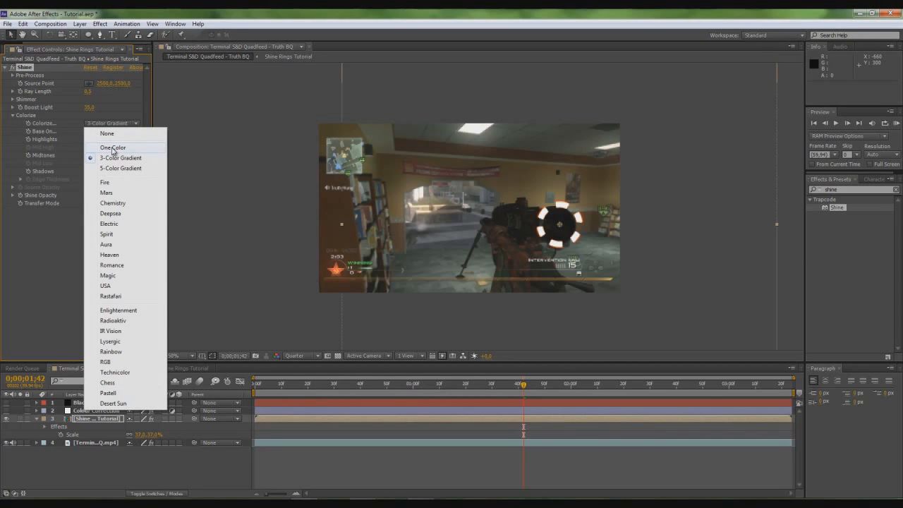
pyautogui.click(113, 148)
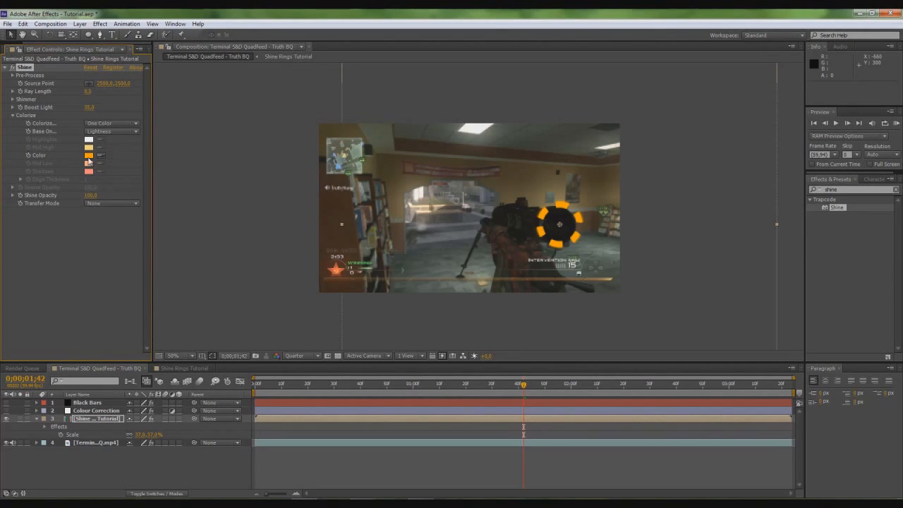
pyautogui.click(89, 155)
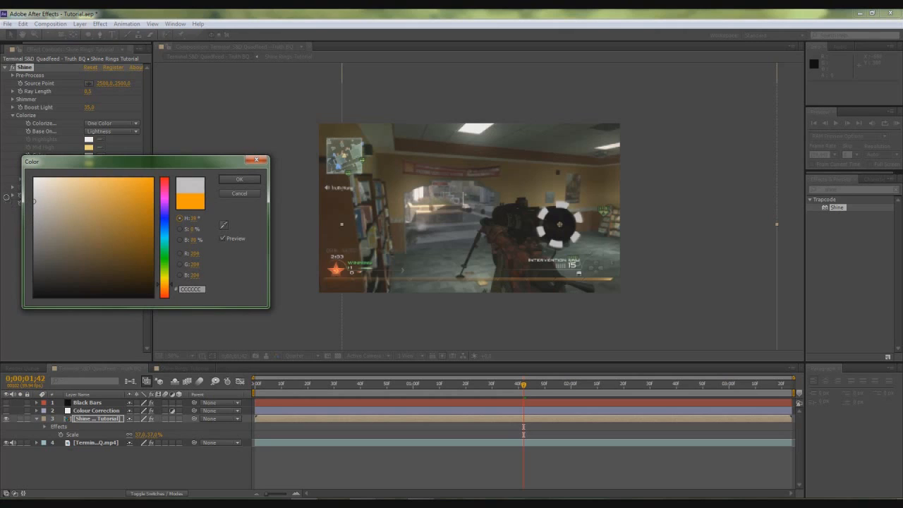
pyautogui.click(38, 197)
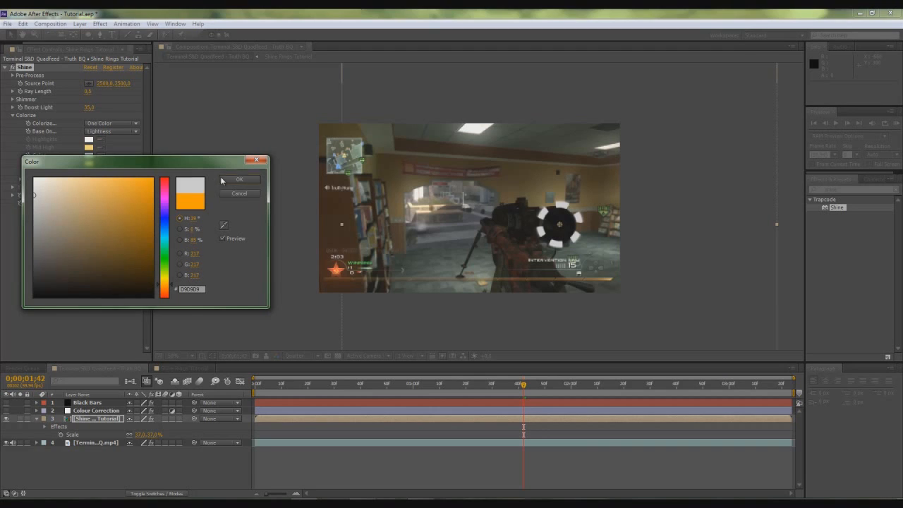
pyautogui.click(240, 178)
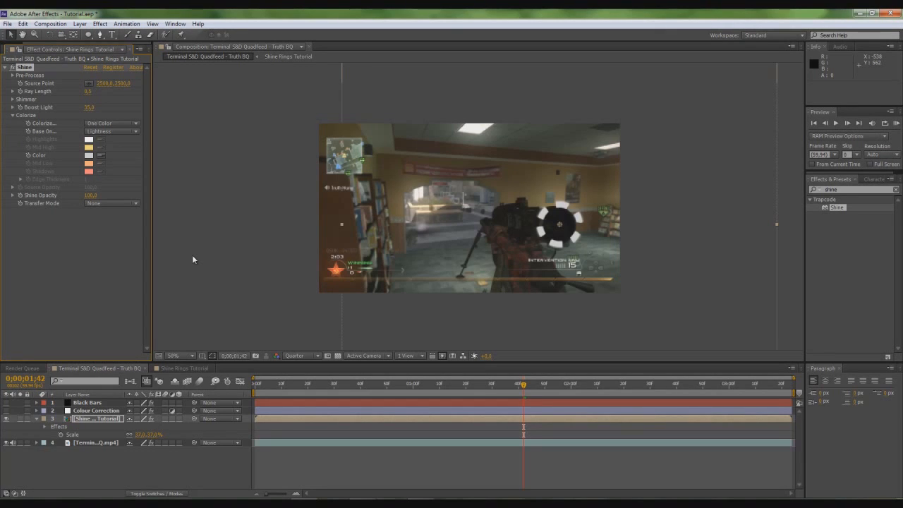
pyautogui.click(96, 417)
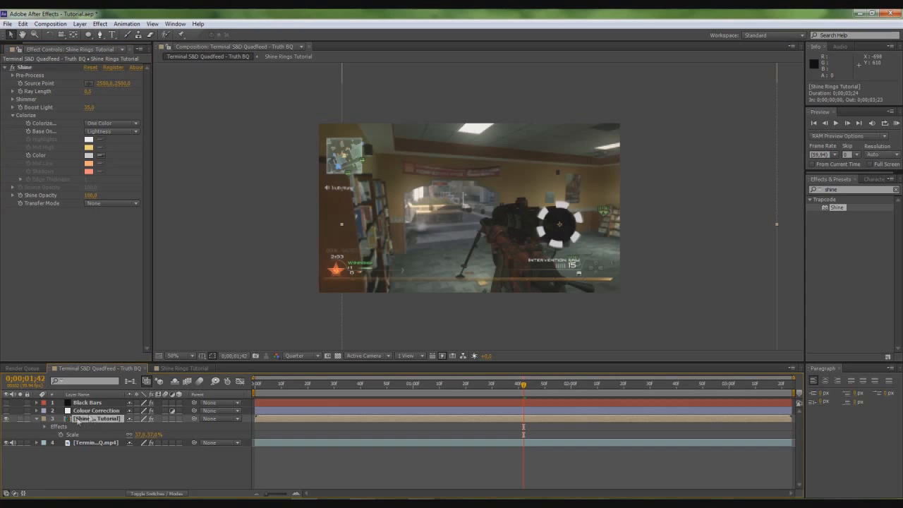
# Switch the ring layer to Add blending and apply a Glow effect alongside Shine.
pyautogui.rightClick(97, 418)
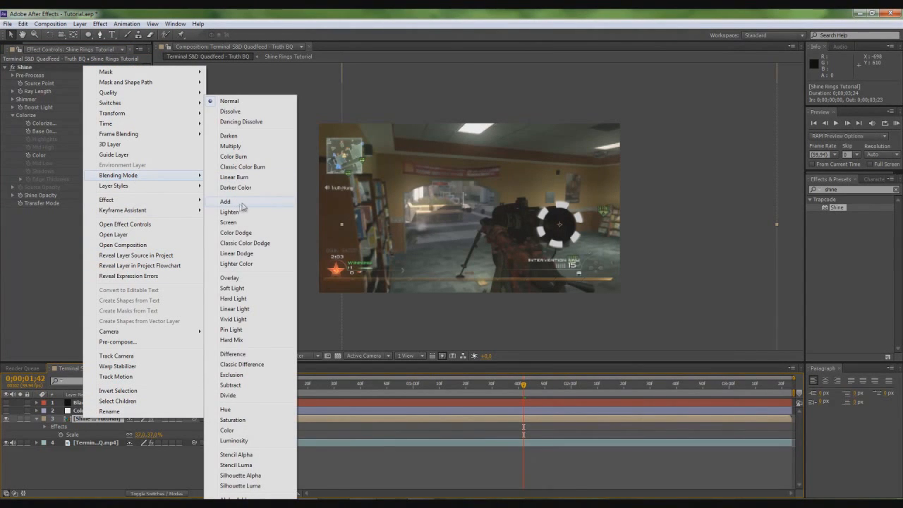
pyautogui.click(229, 212)
pyautogui.write('Glow')
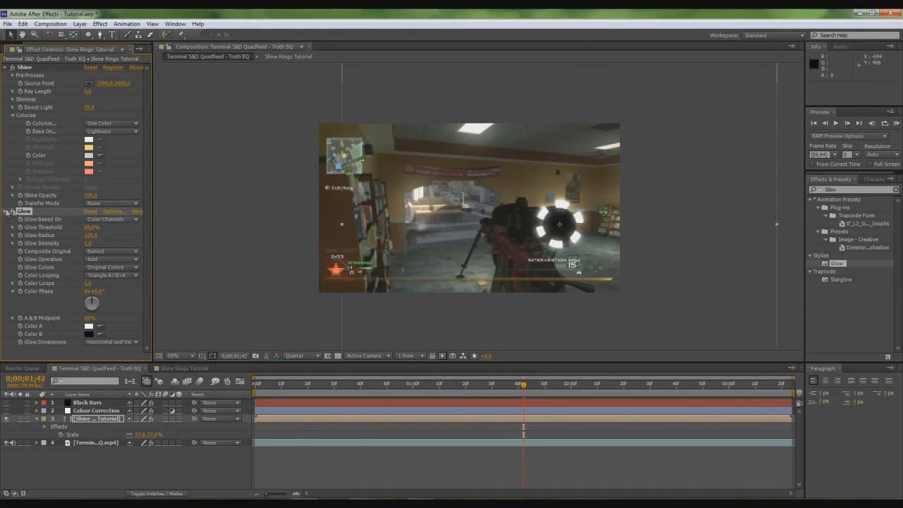
pyautogui.click(5, 212)
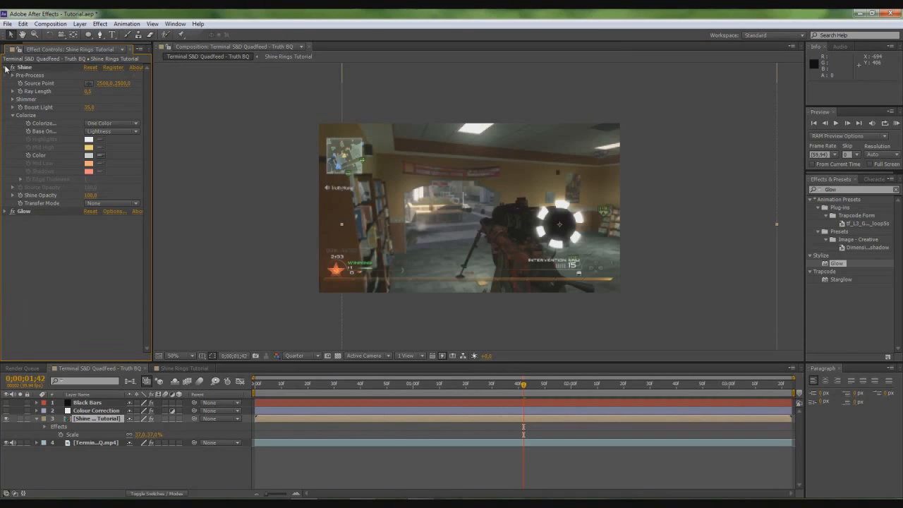
pyautogui.click(5, 68)
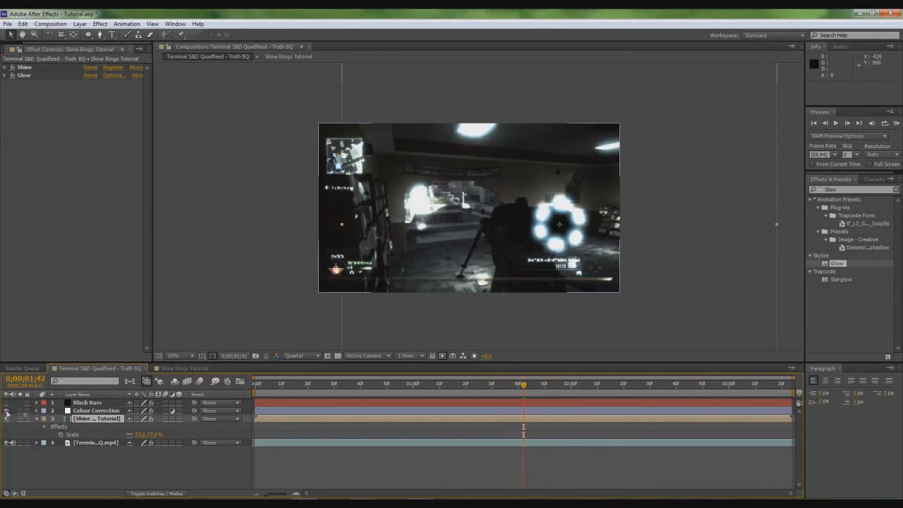
# Adjust the viewer resolution and start a RAM Preview of the glowing ring over the scope.
pyautogui.click(513, 387)
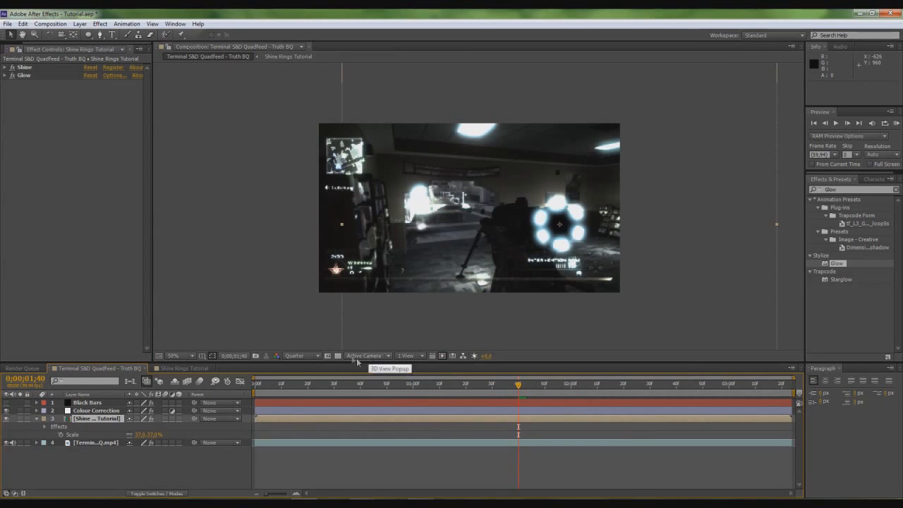
pyautogui.click(299, 355)
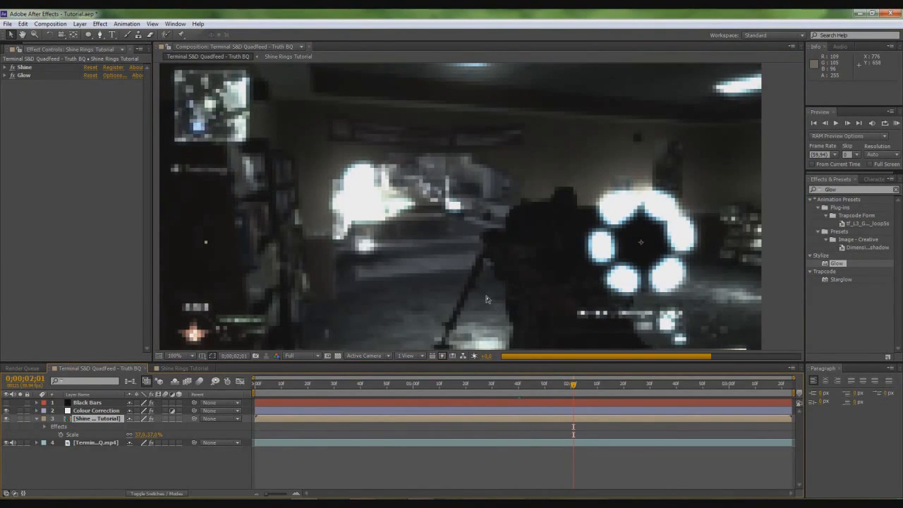
pyautogui.click(175, 356)
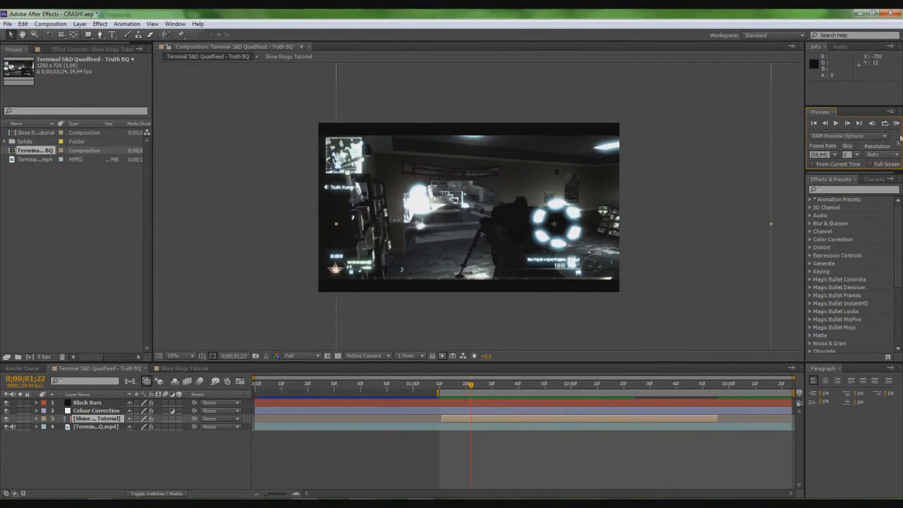
pyautogui.click(897, 123)
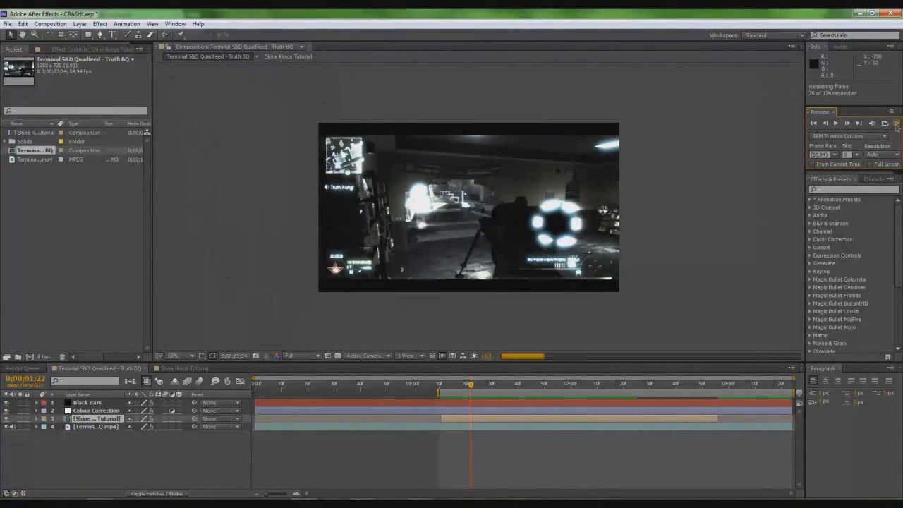